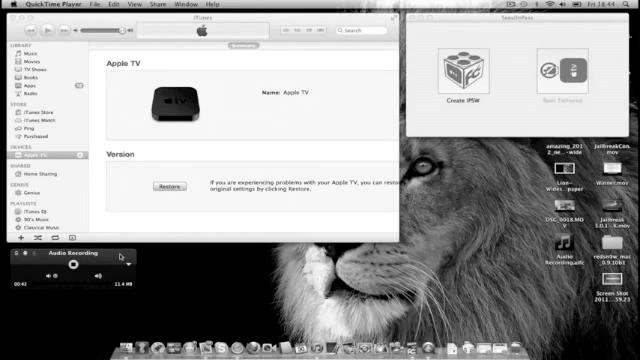
{"action": "mouse_move", "coordinate": [230, 255]}
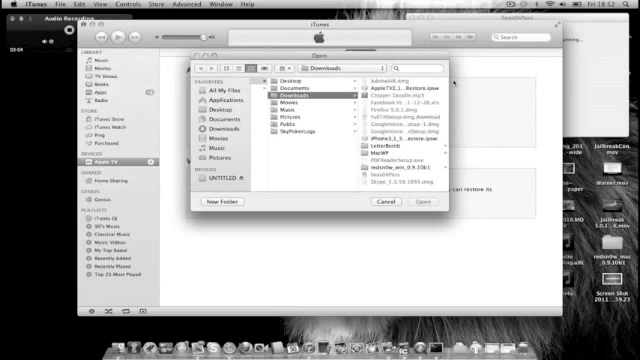
Open the 'Go to the folder' path prompt in iTunes' restore file chooser with Cmd+Shift+G.
{"action": "key", "text": "cmd+shift+g"}
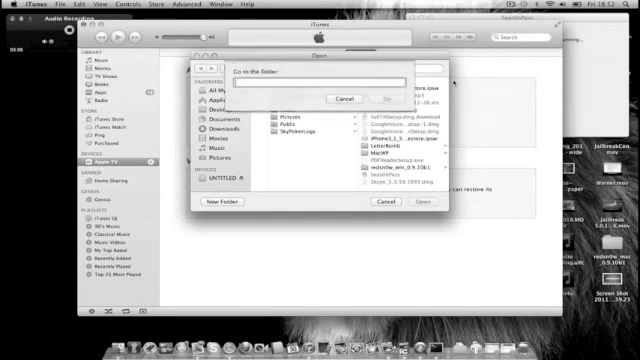